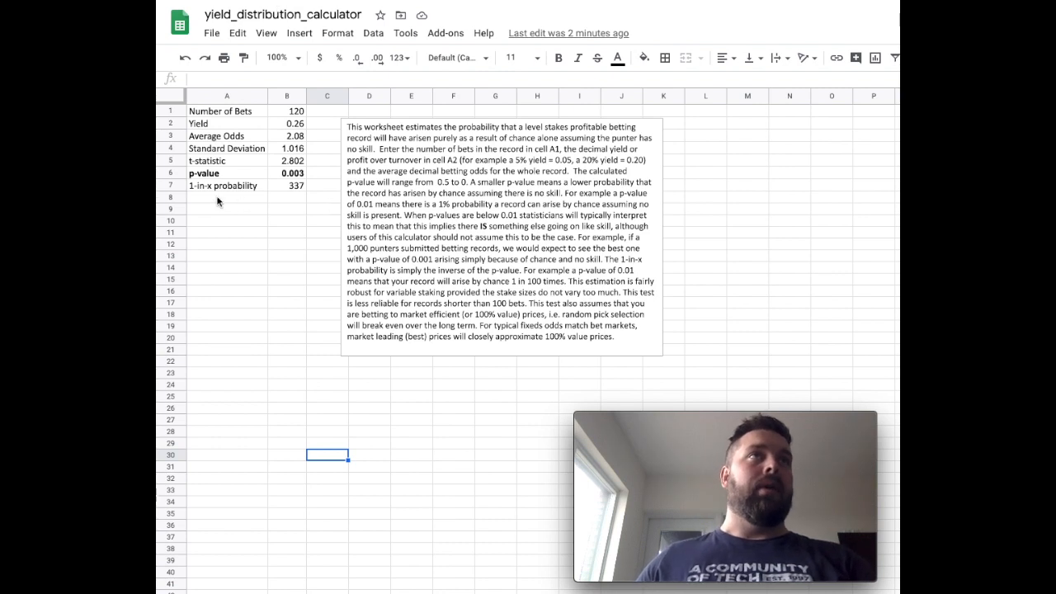
mouse_move(263, 132)
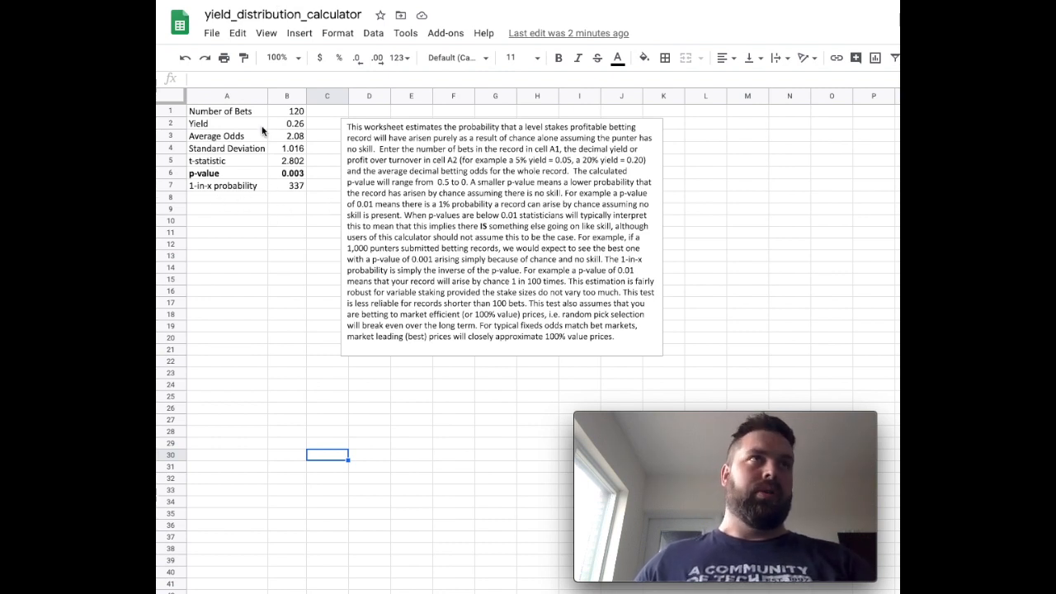
mouse_move(479, 132)
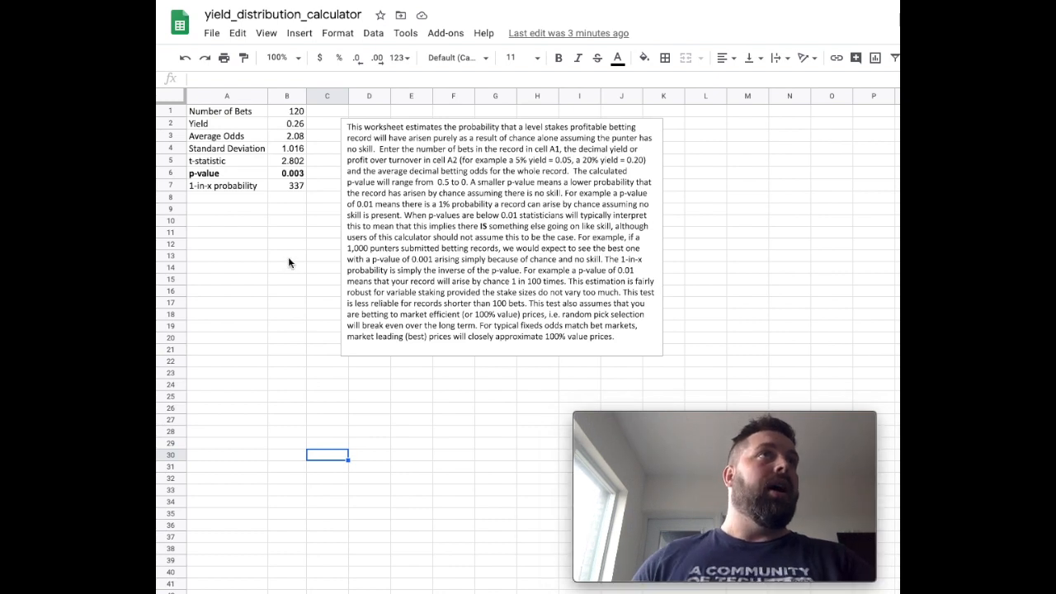
mouse_move(281, 113)
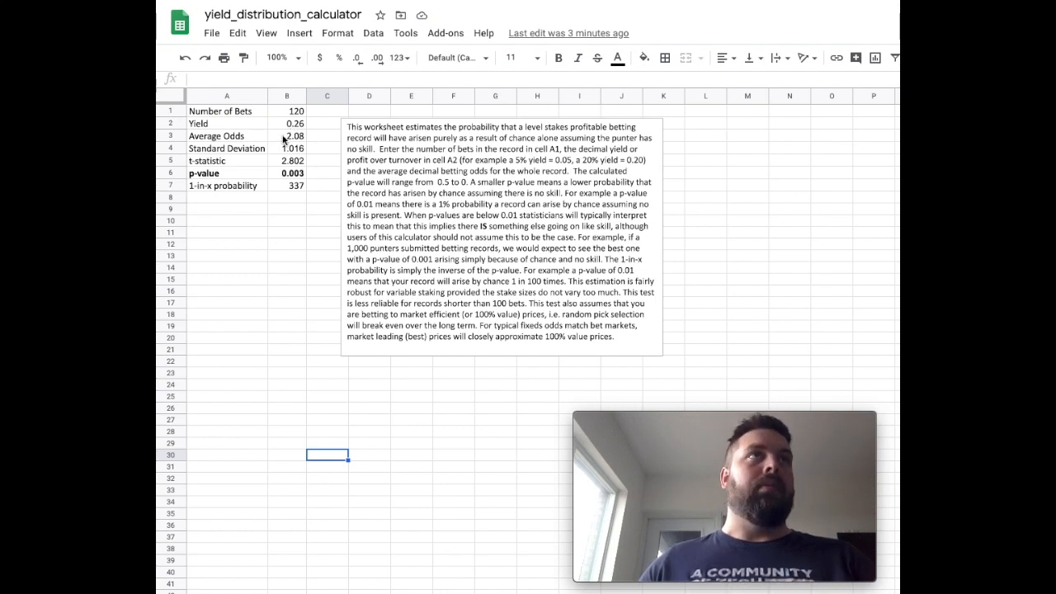
Step: Inspect the average odds, yield, t-statistic, p-value and 1-in-x probability cells
left_click(287, 136)
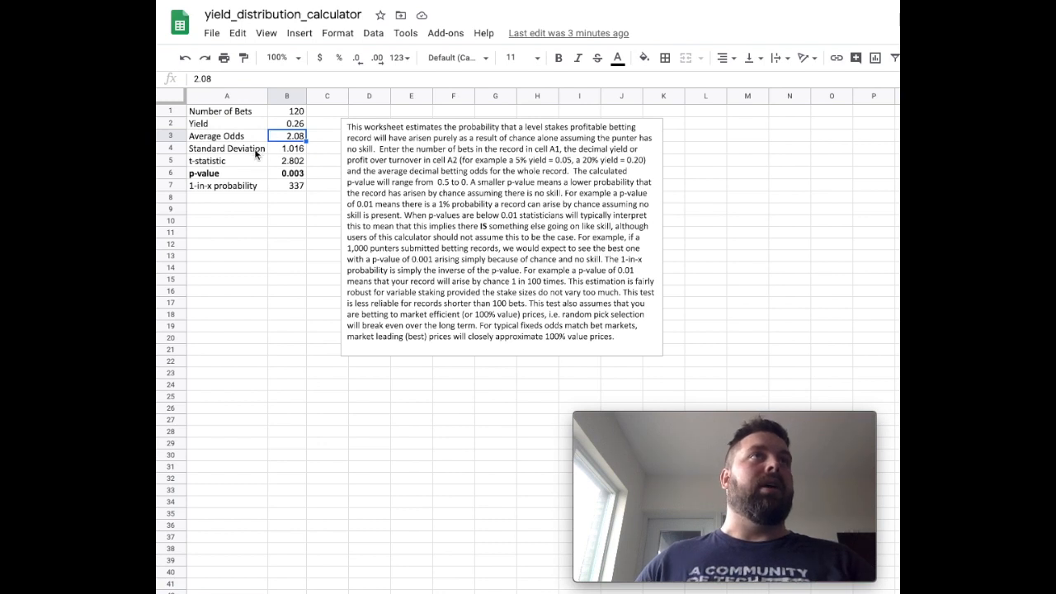
left_click(287, 160)
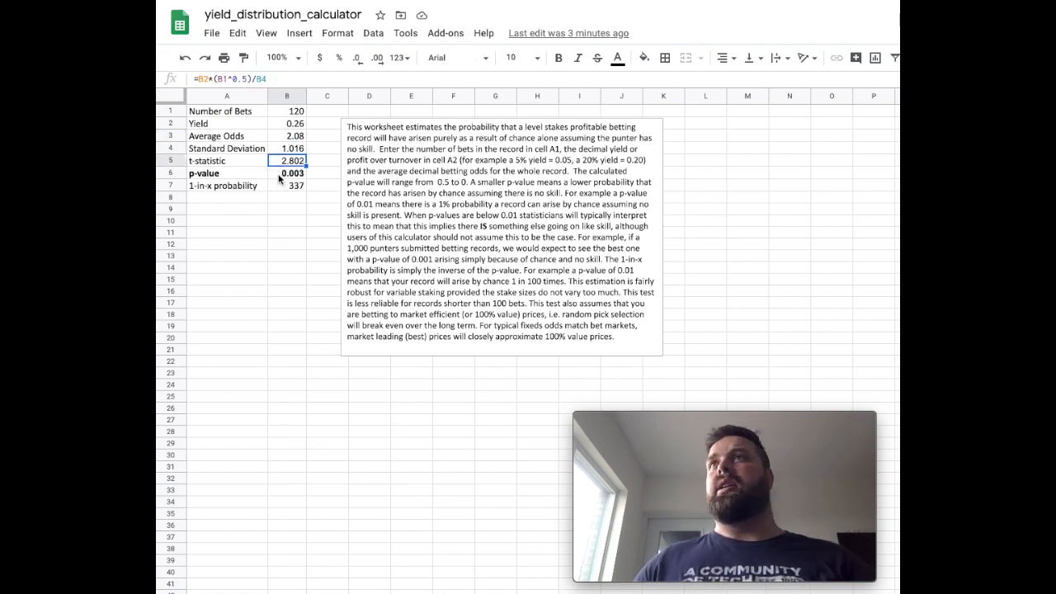
left_click(287, 172)
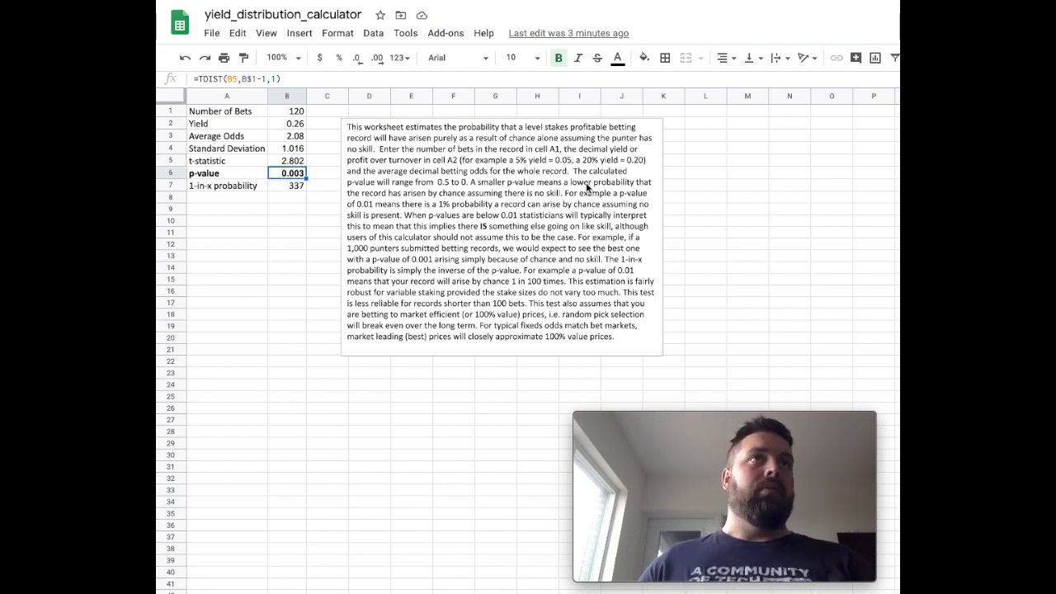
mouse_move(609, 202)
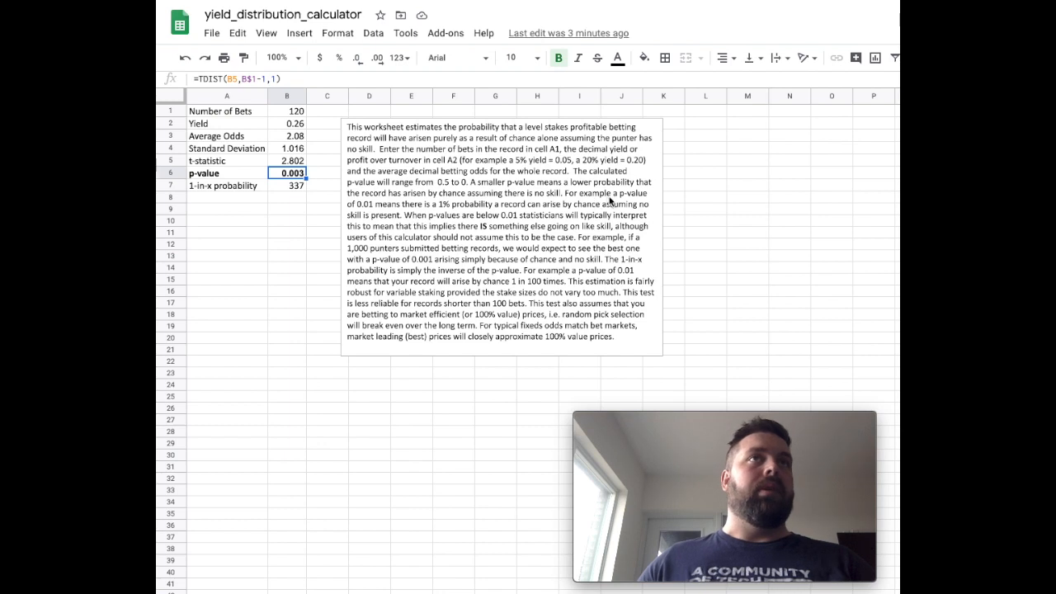
mouse_move(370, 212)
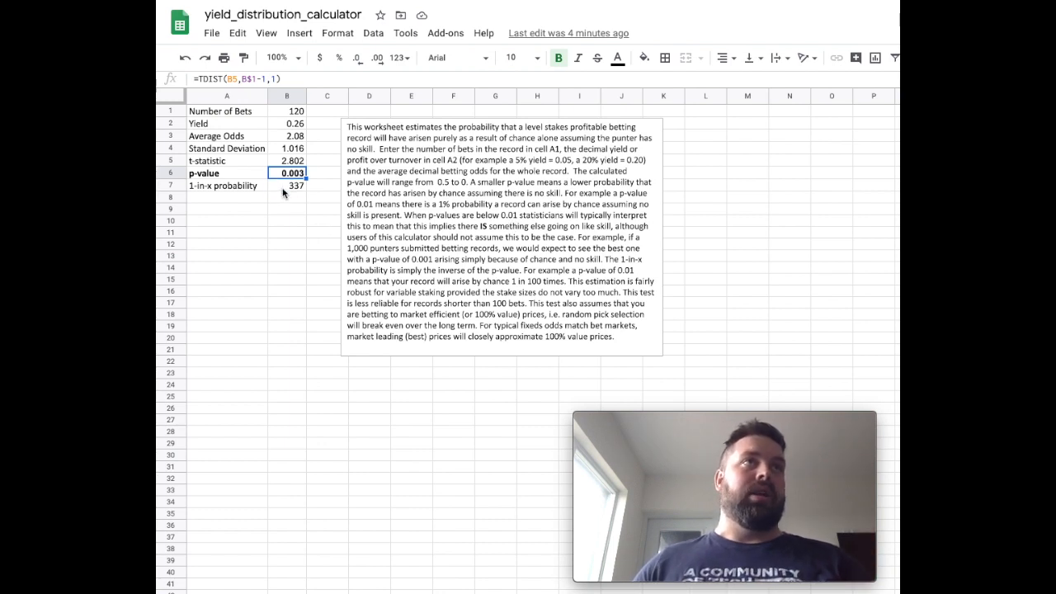
left_click(287, 185)
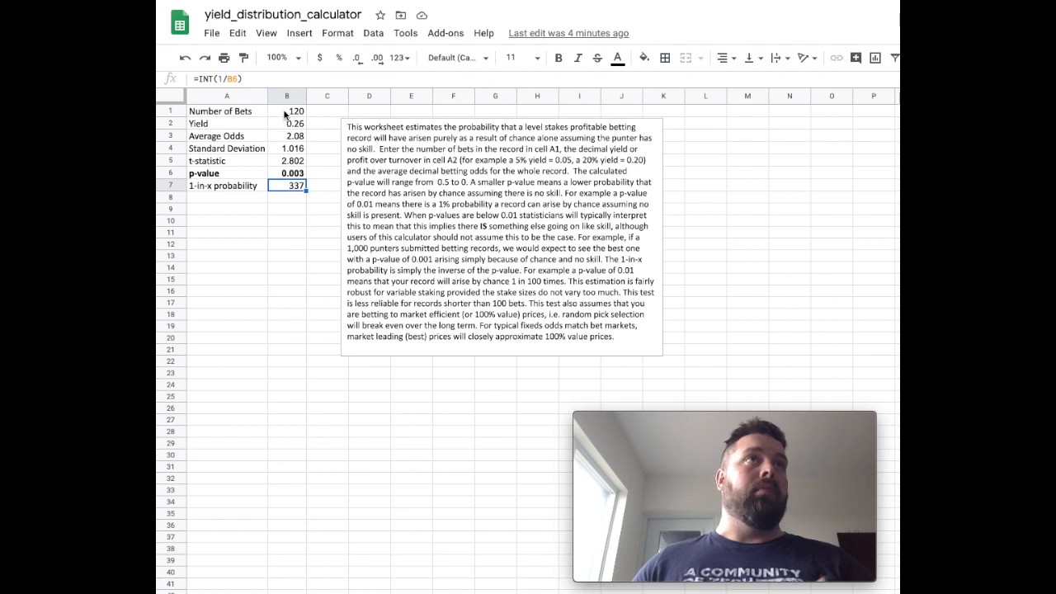
left_click(287, 123)
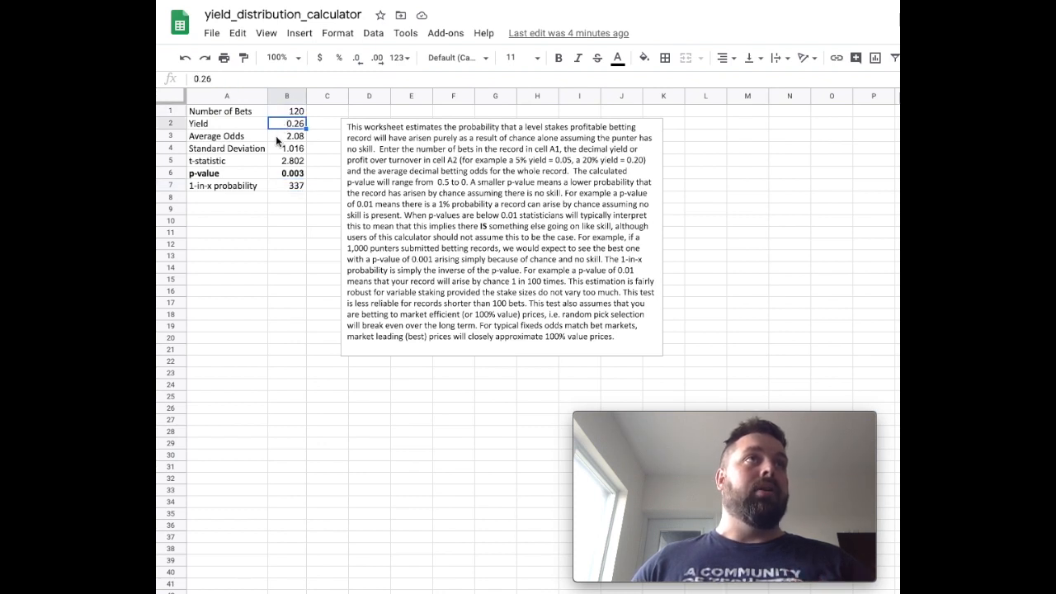
left_click(286, 185)
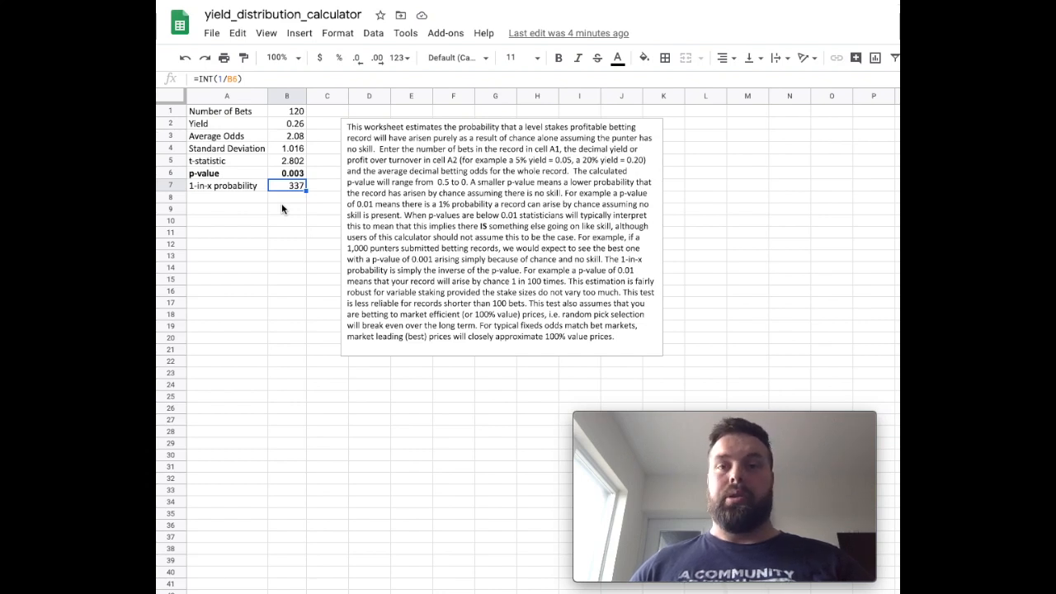
mouse_move(254, 222)
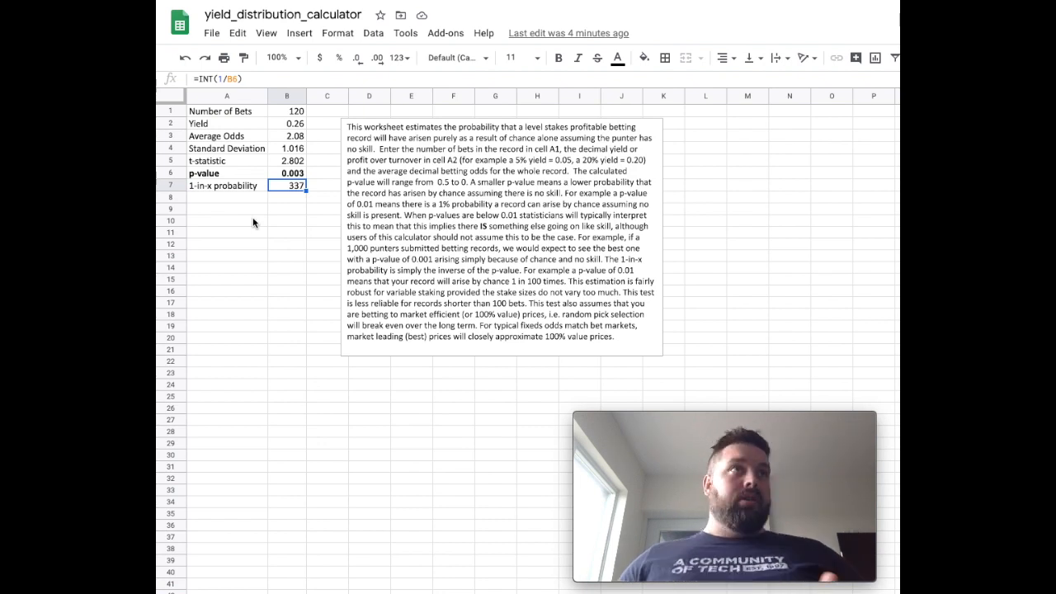
Step: Check the number of bets, then enter 1.91 as the average odds
left_click(286, 110)
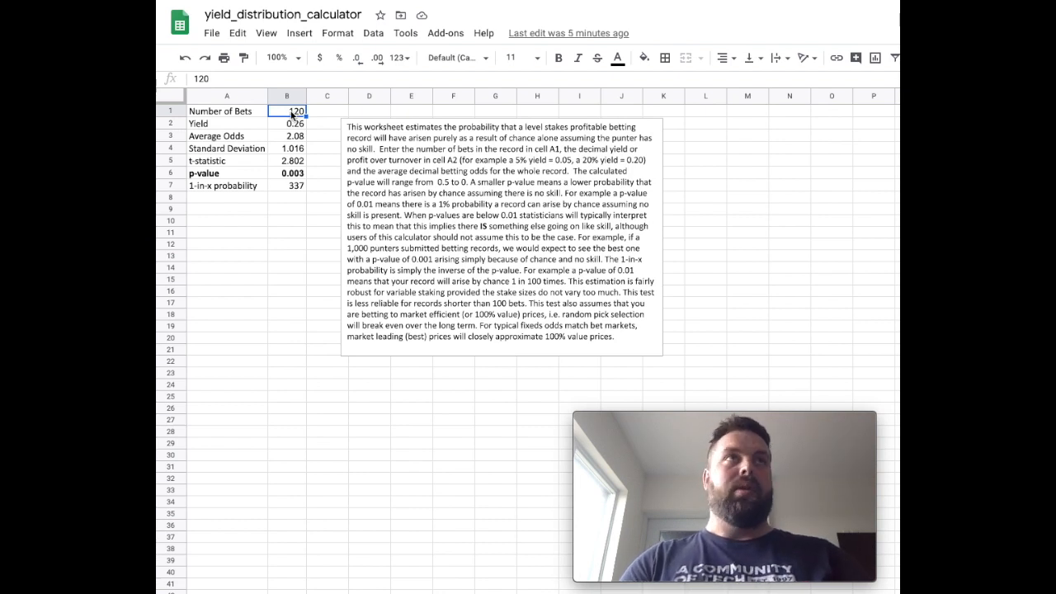
left_click(287, 111)
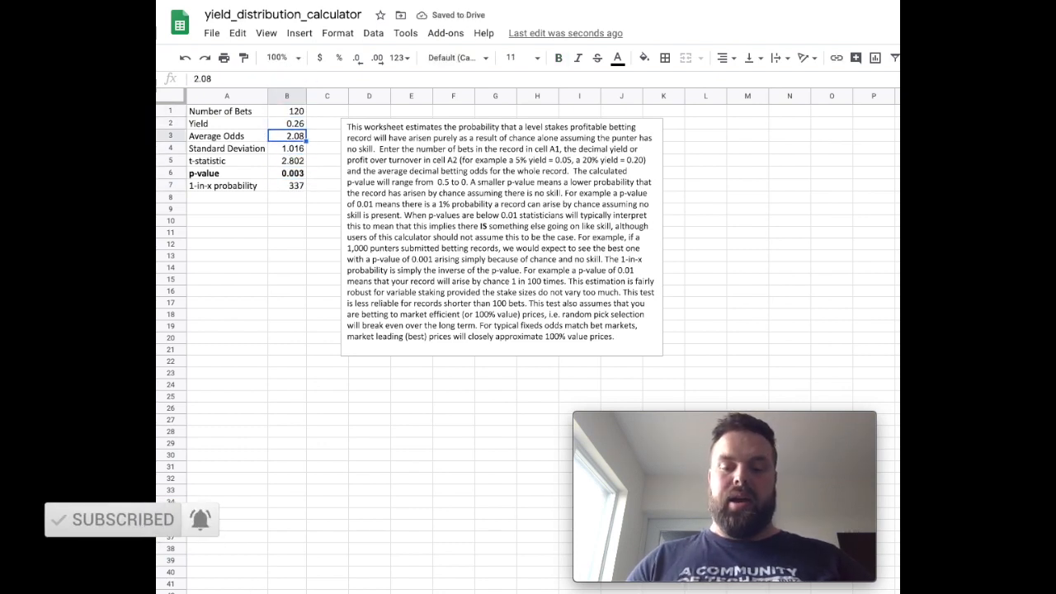
type("1.91")
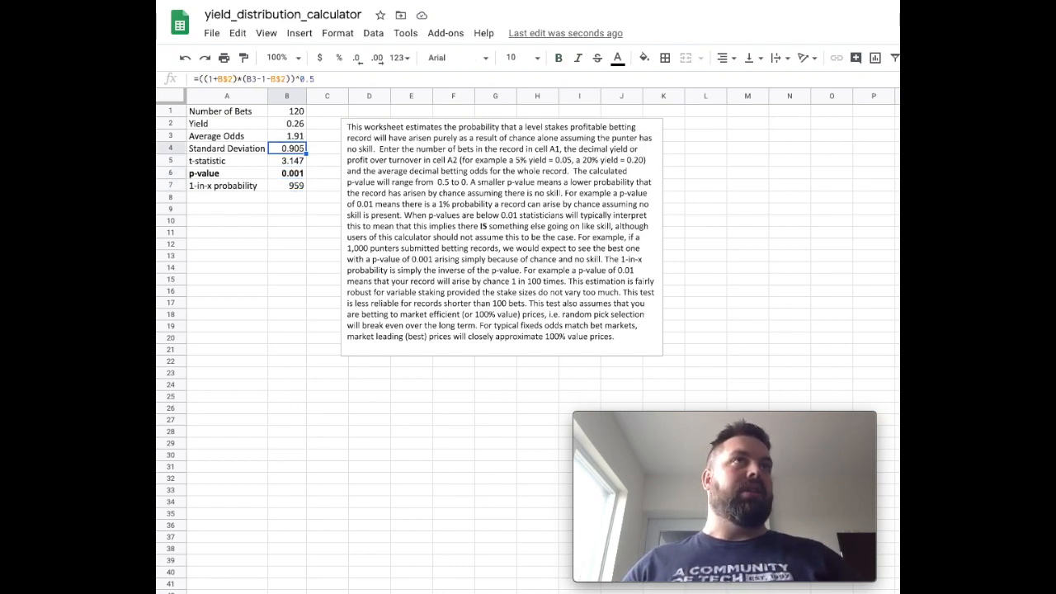
Step: Confirm odds are back at 2.08 and view the standard deviation formula showing 1.016
left_click(286, 135)
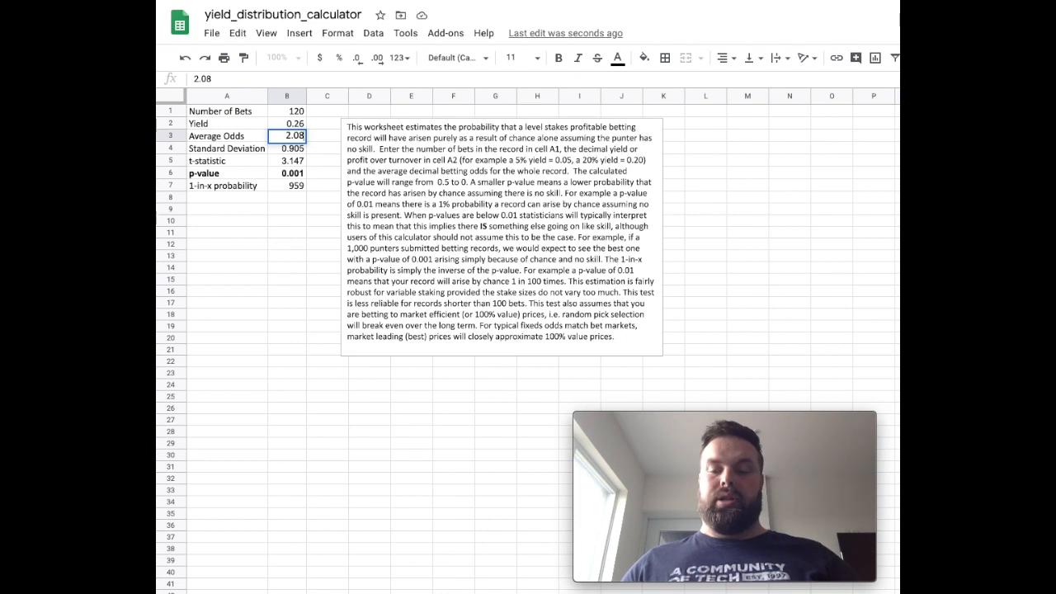
left_click(286, 147)
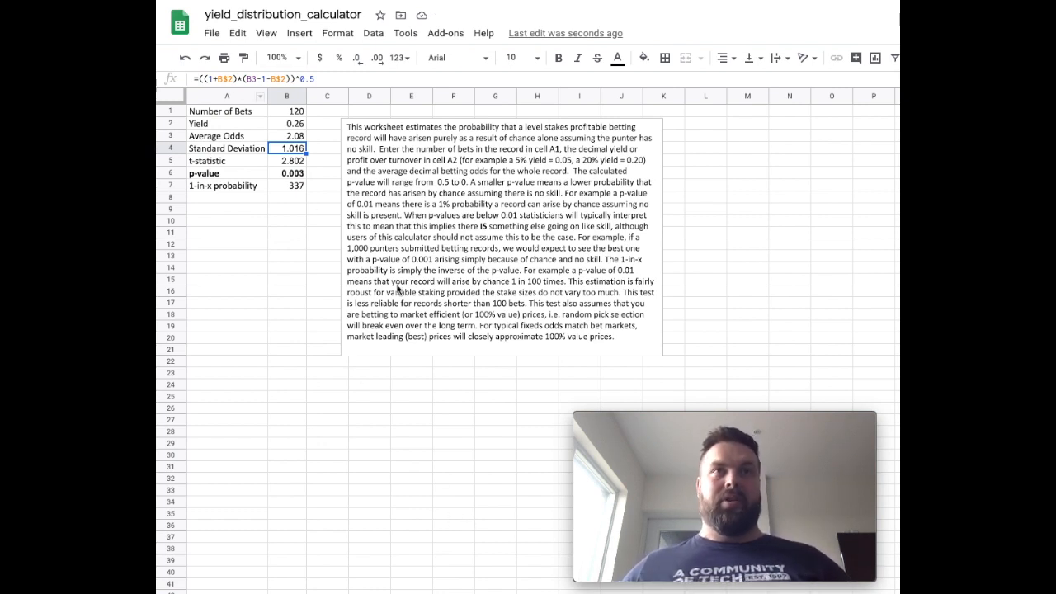
mouse_move(292, 342)
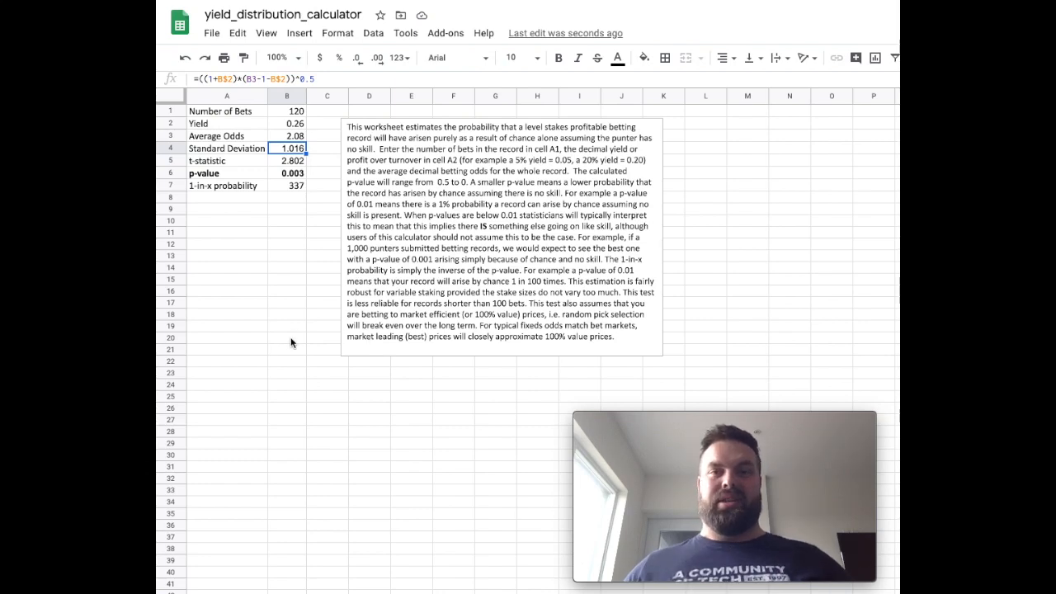